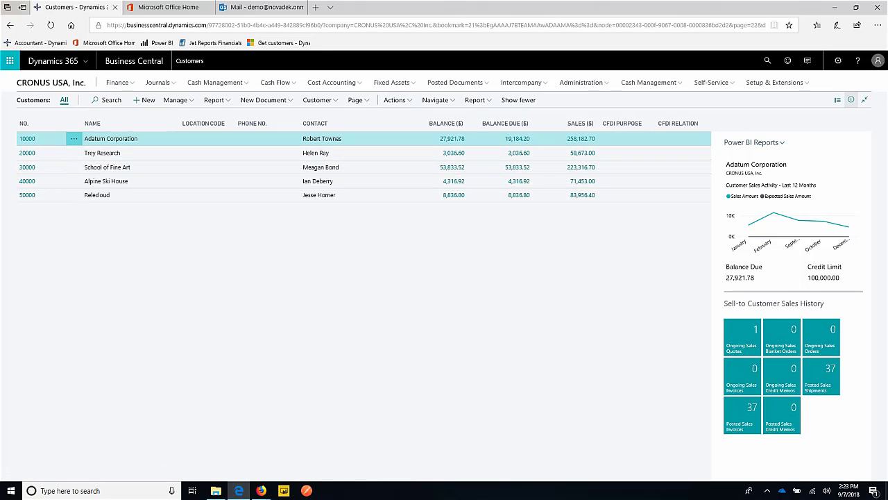
mouse_move(820, 372)
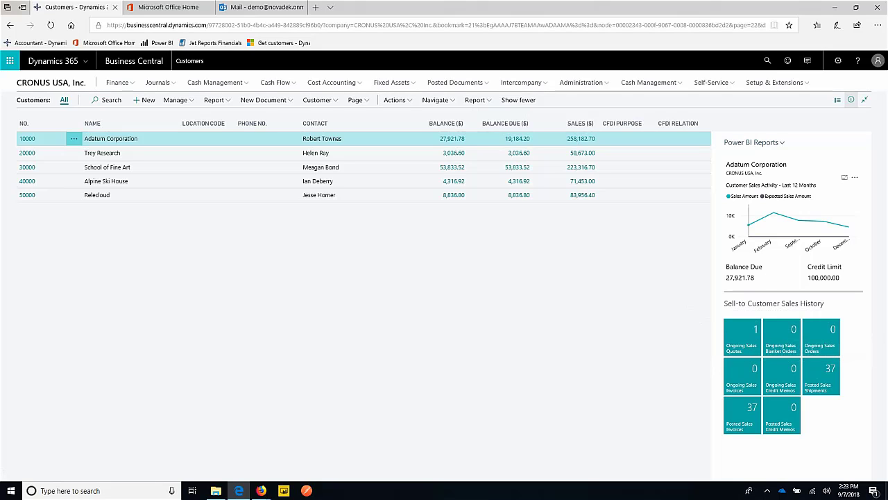
mouse_move(839, 229)
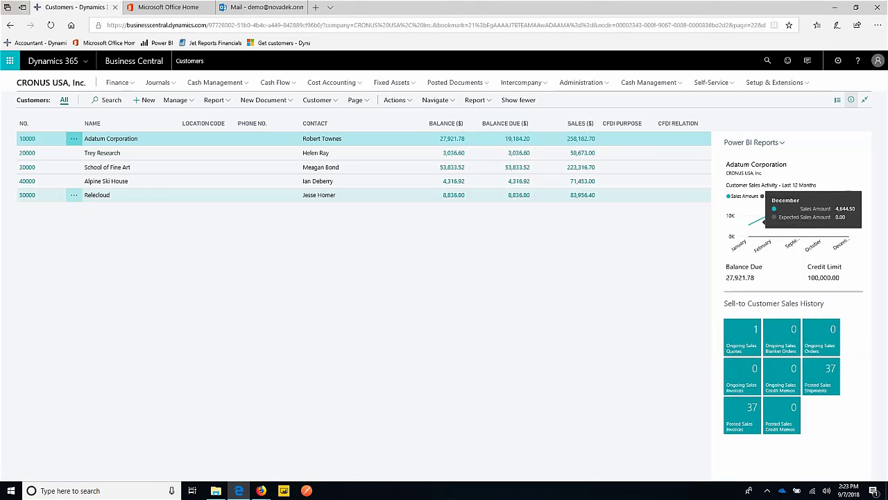
- Select School of Fine Art in the customer list to show its sales and balance FactBox
click(105, 180)
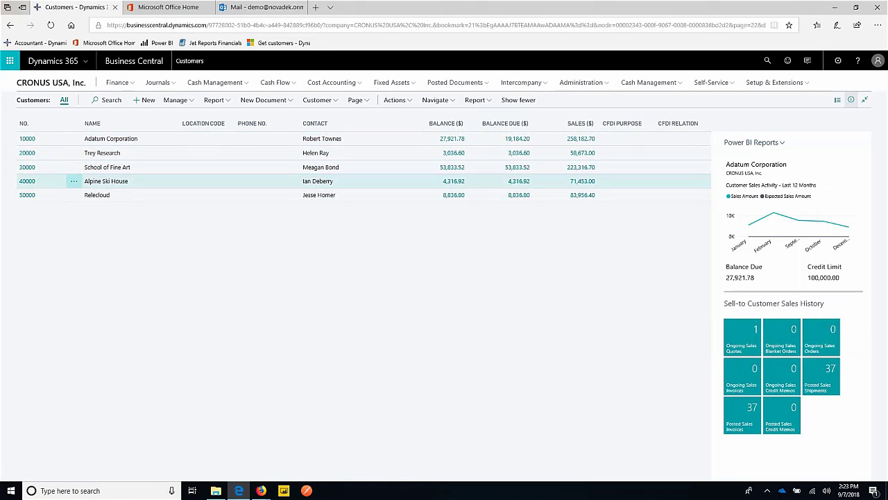
click(107, 167)
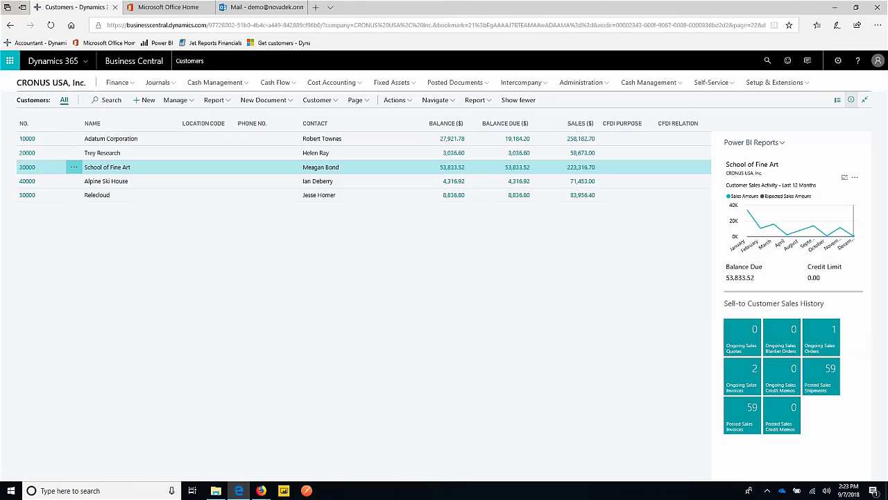
mouse_move(840, 239)
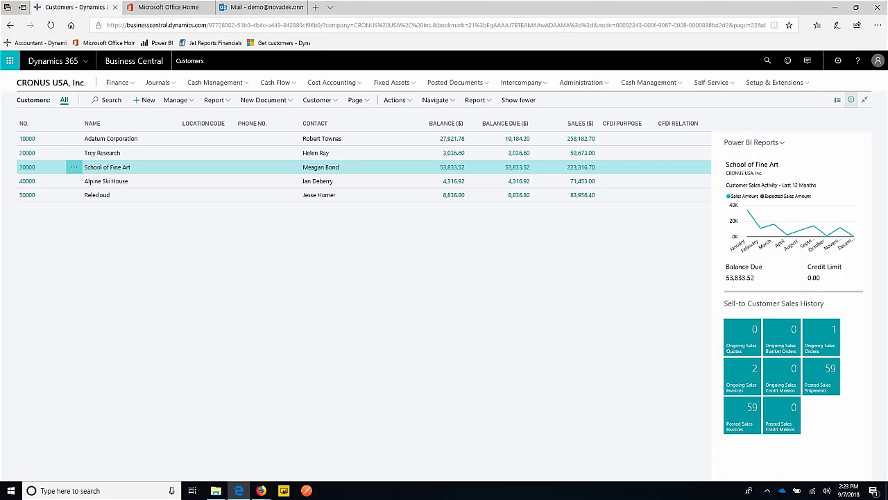
mouse_move(821, 340)
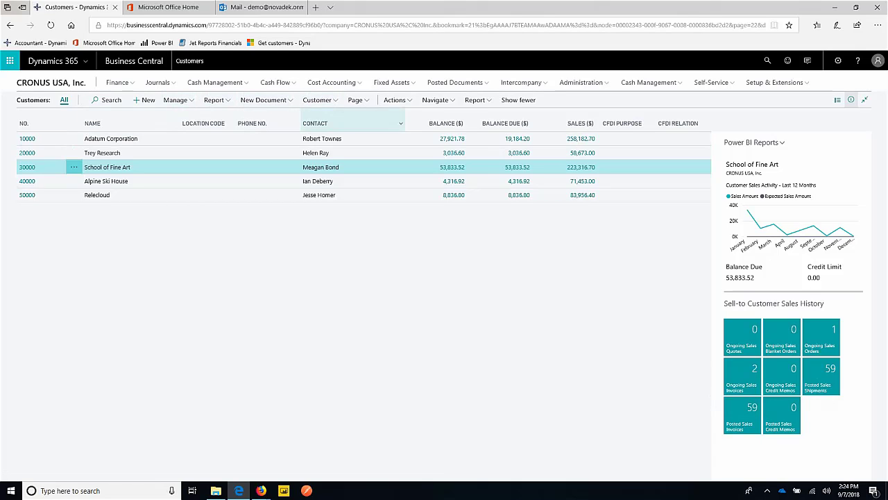
- Create a new Sales Invoice for School of Fine Art from the New Document menu
click(394, 100)
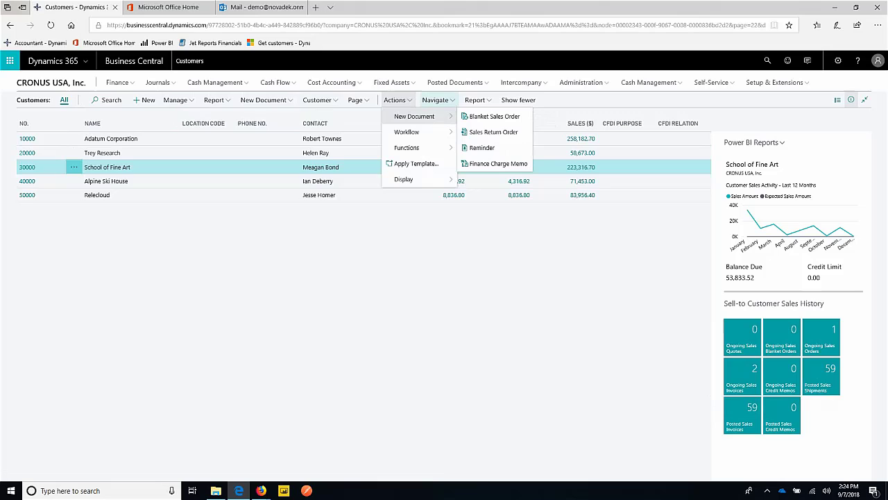
click(264, 100)
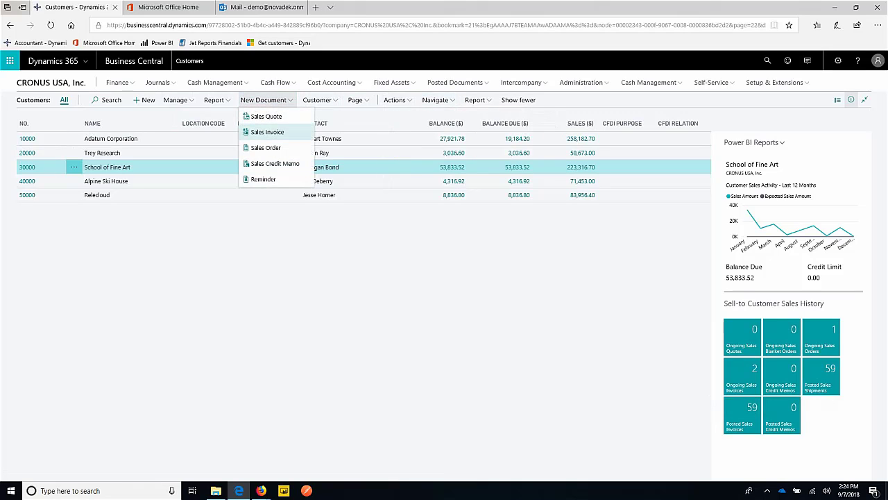
click(266, 100)
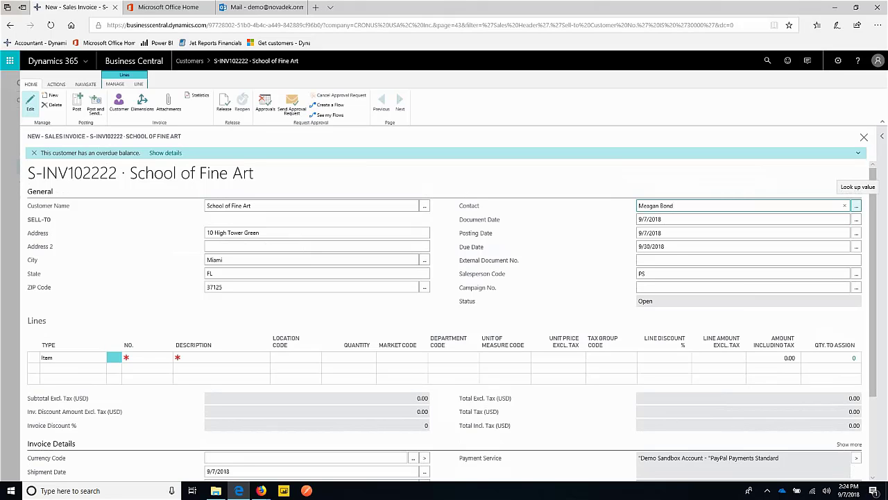
- Enter CUSTOMER PO1 as the invoice's external document number after checking the contact
click(856, 205)
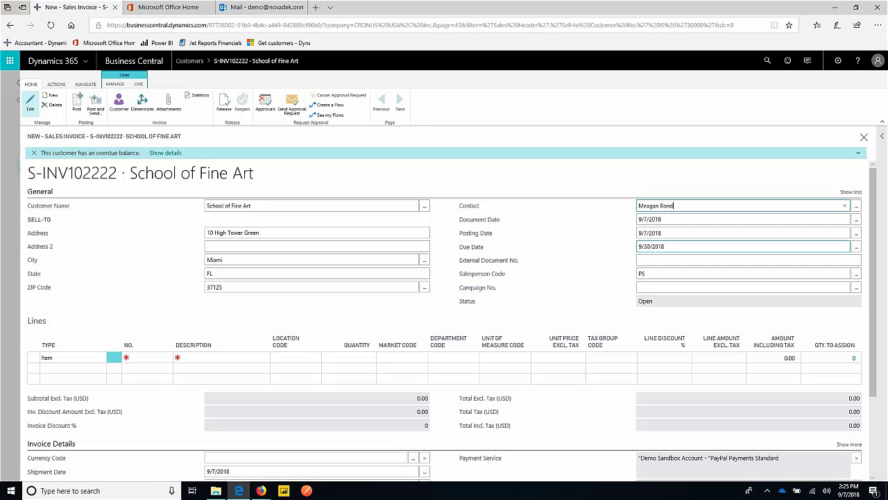
click(746, 259)
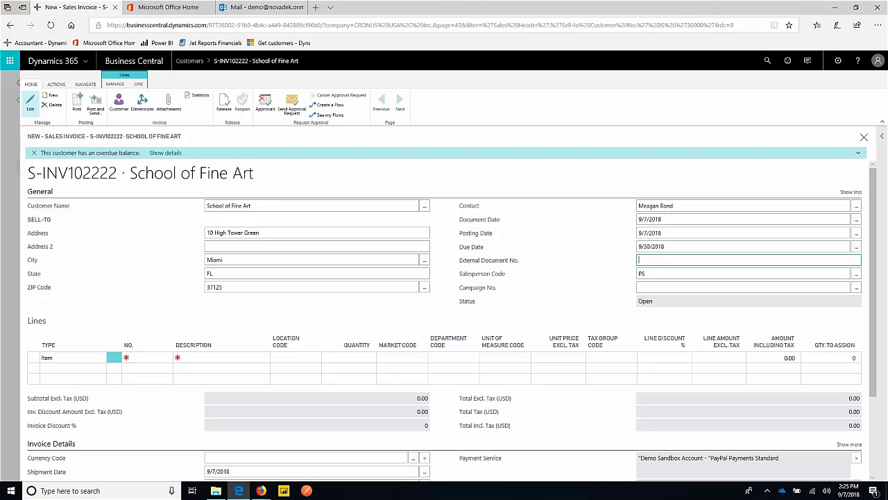
text(Custom)
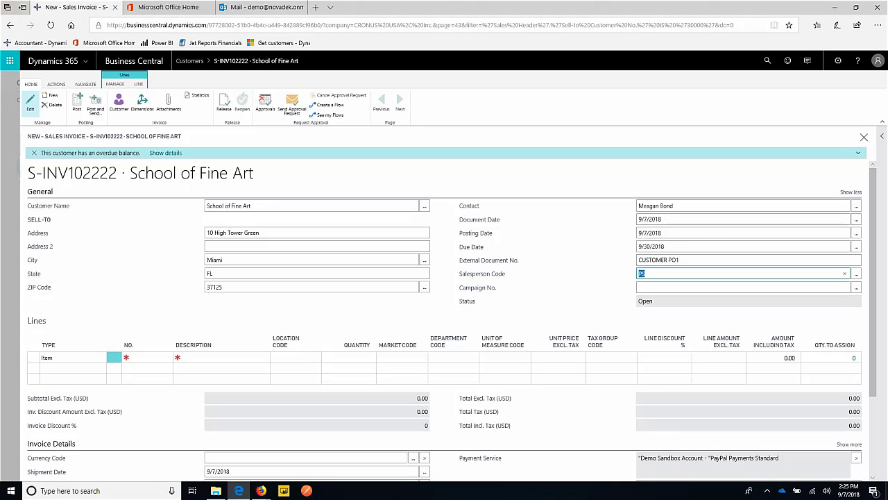
mouse_move(743, 272)
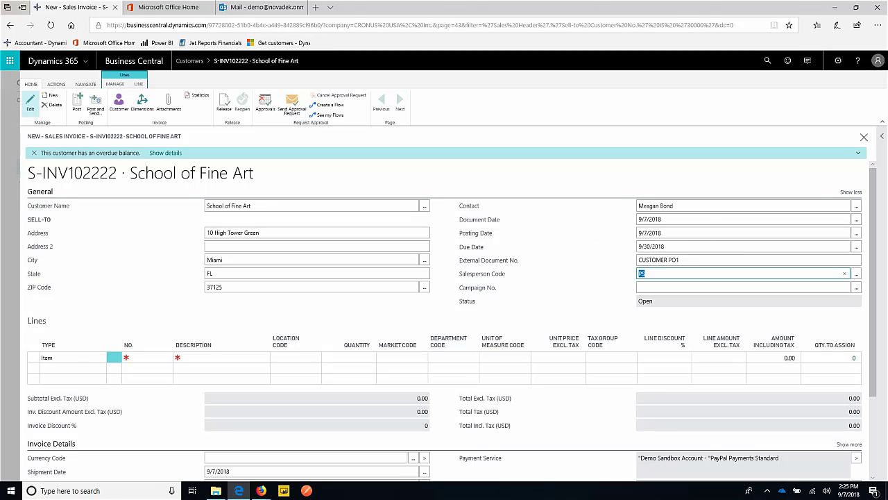
click(147, 357)
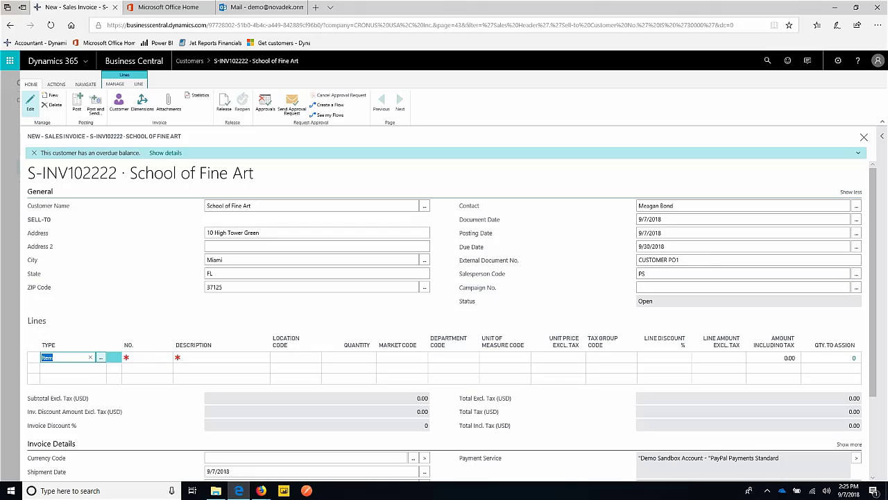
- Add an Item line for 1896-S ATHENS Desk at location MAIN with quantity 1
click(100, 356)
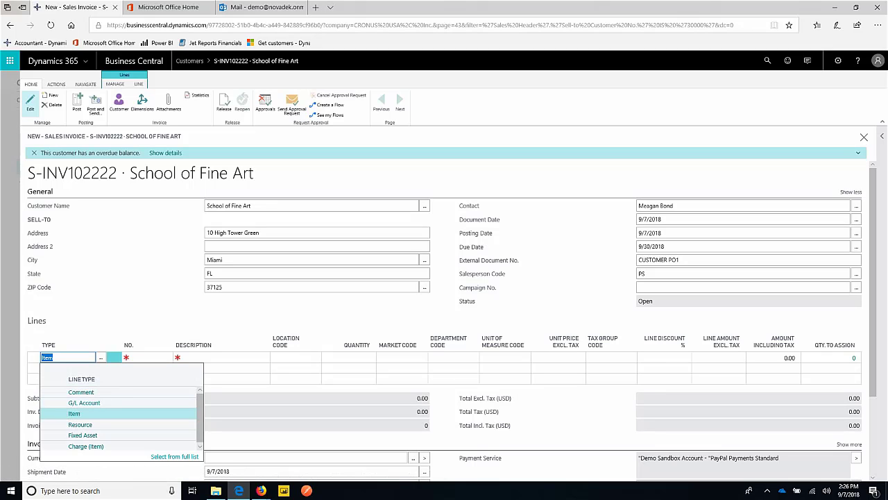
click(75, 414)
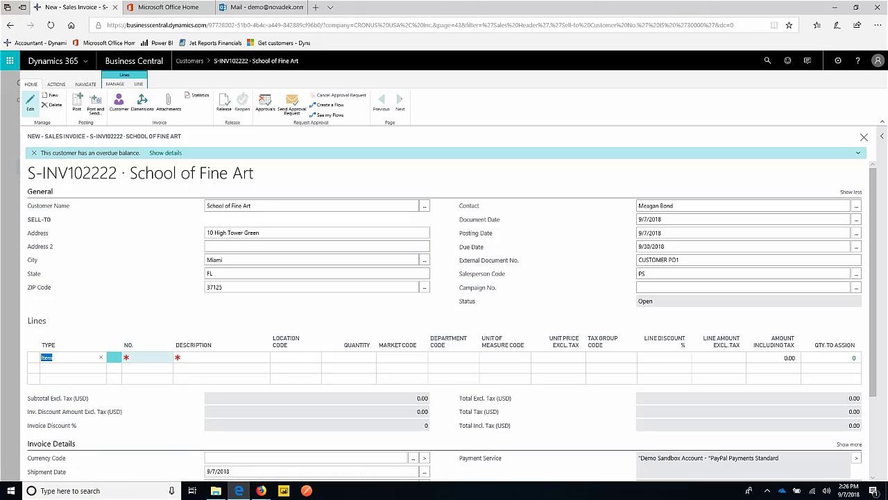
click(146, 356)
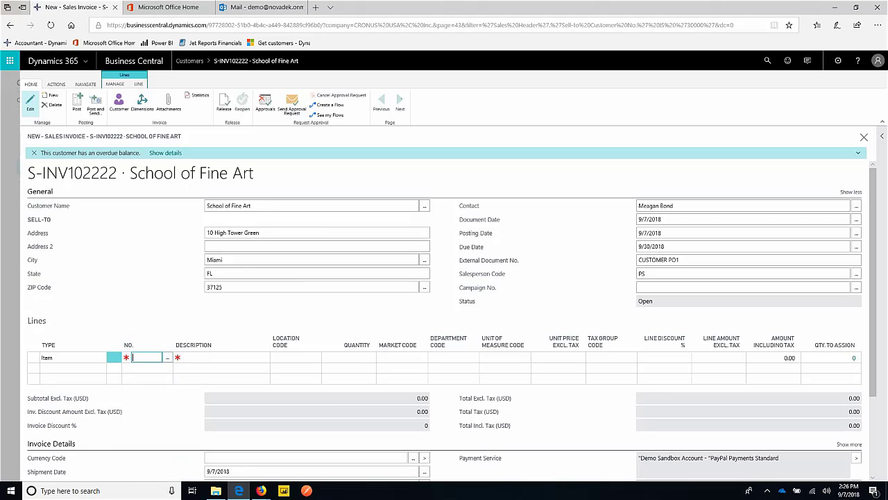
click(166, 357)
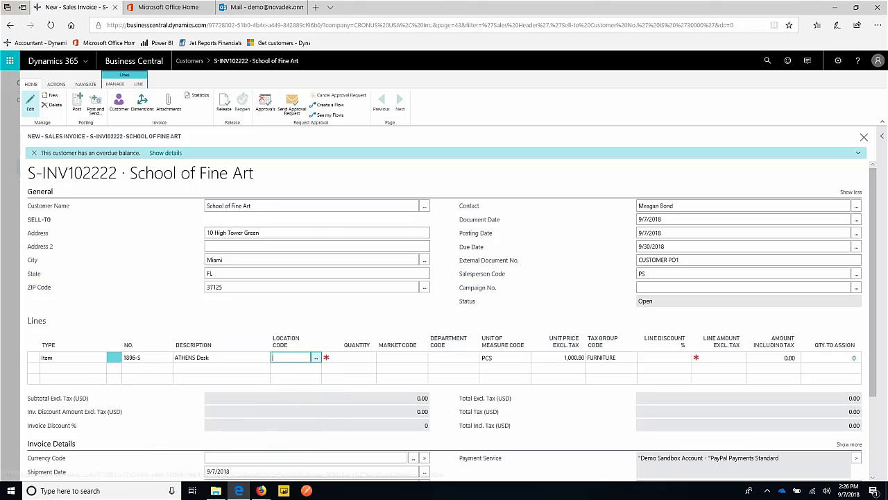
click(316, 357)
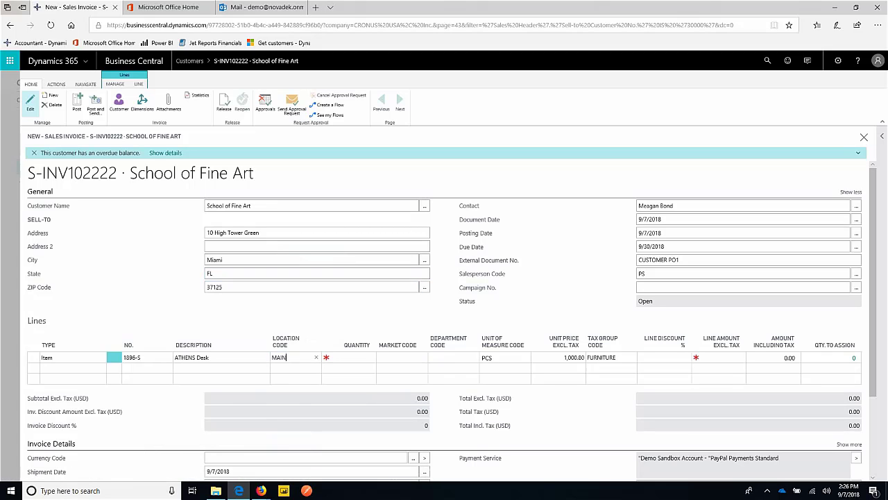
click(354, 356)
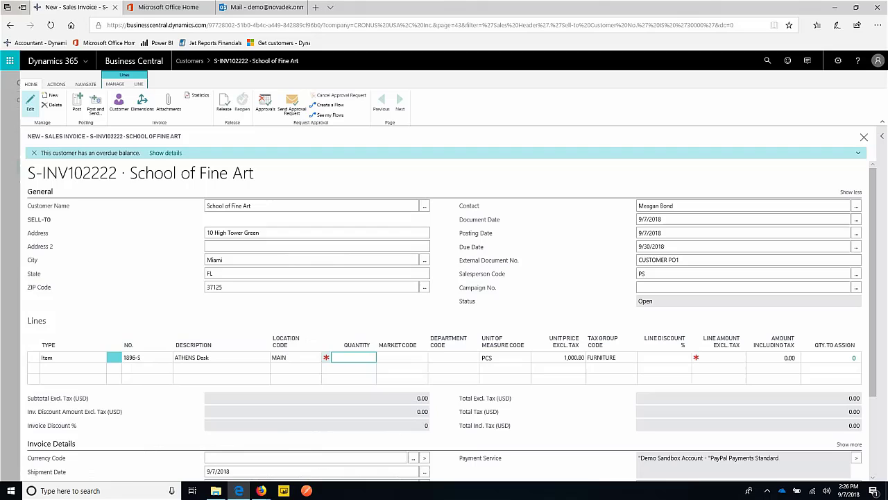
text(1)
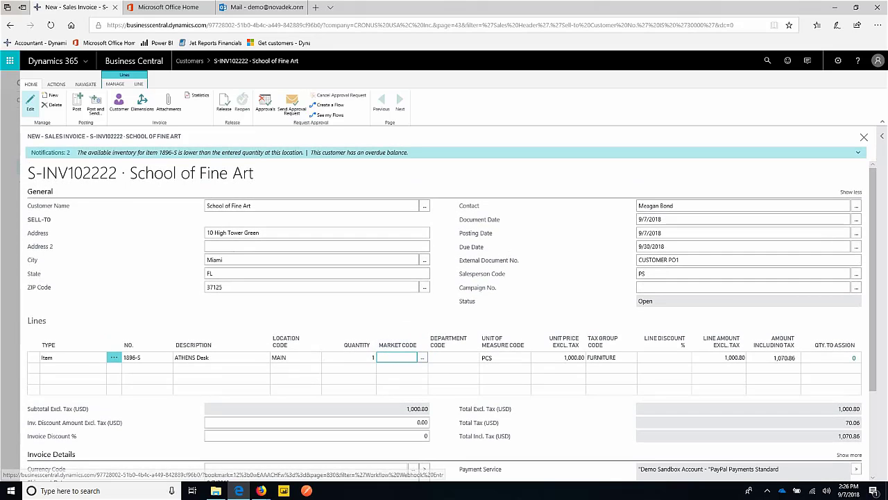
- Set the desk line's market code to OC and expand the attachments pane and notifications bar
click(422, 358)
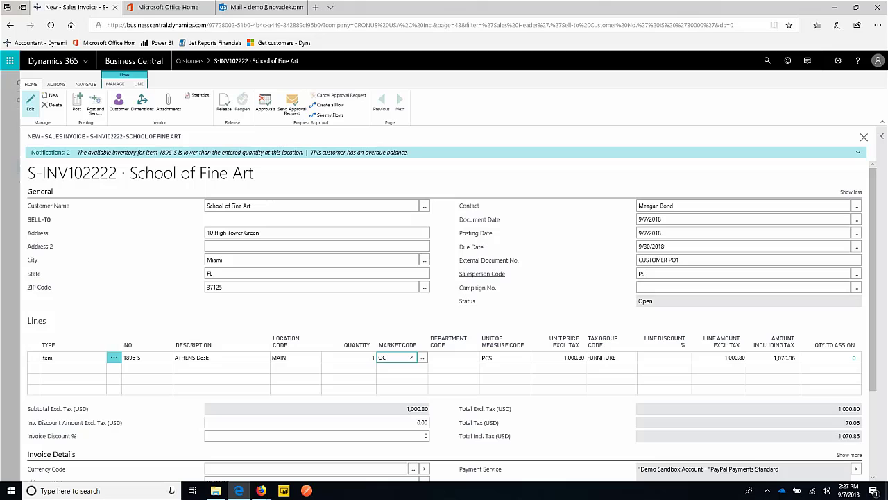
click(294, 341)
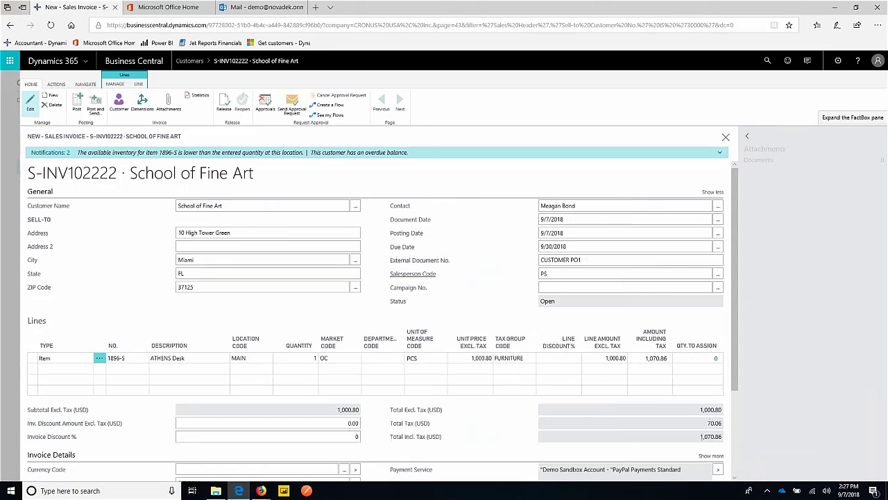
click(747, 136)
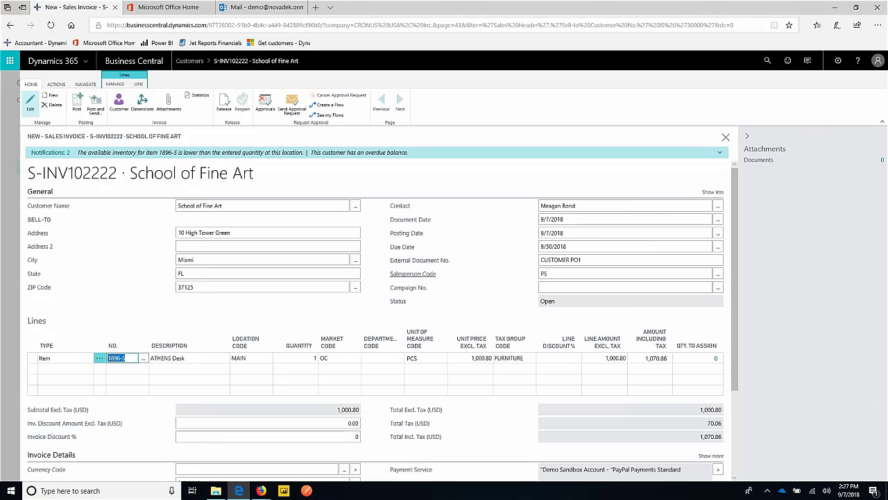
click(719, 152)
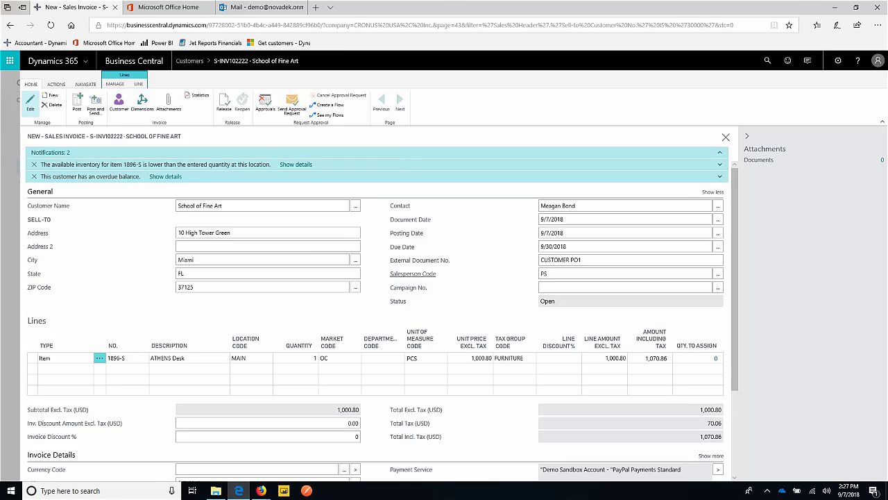
- Review the ATHENS Desk low-inventory details and availability by location, then return to the invoice
click(296, 163)
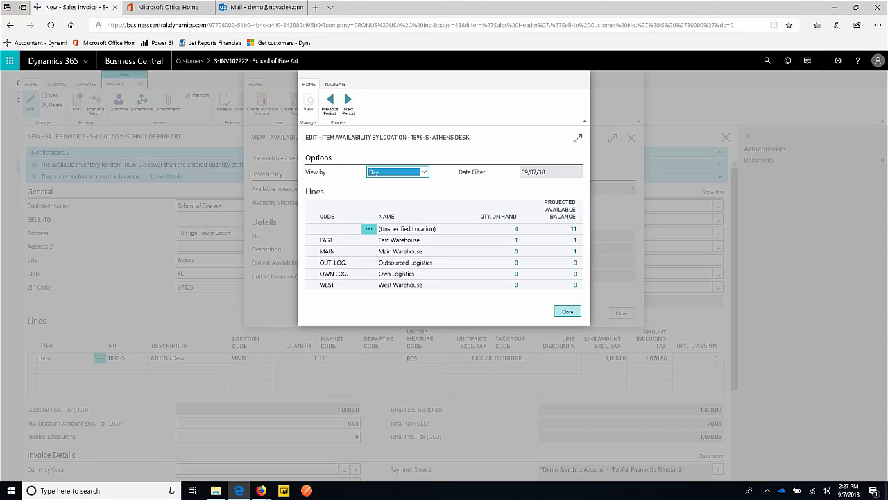
click(566, 311)
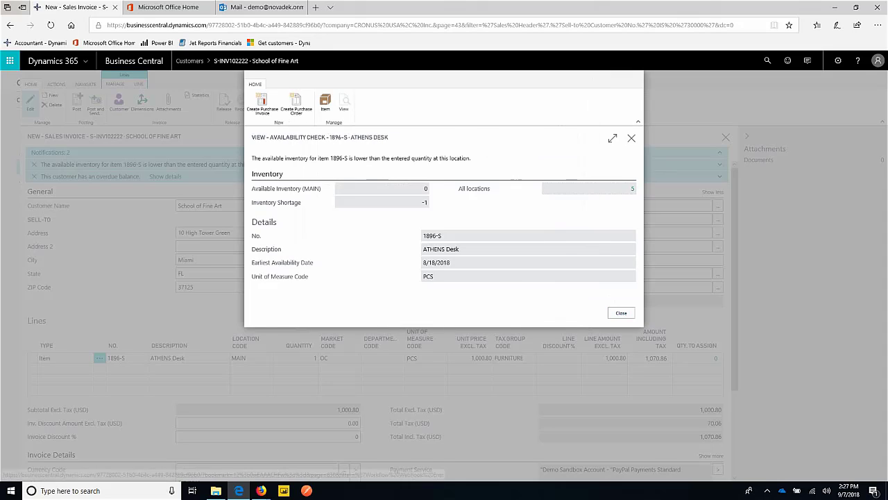
click(621, 313)
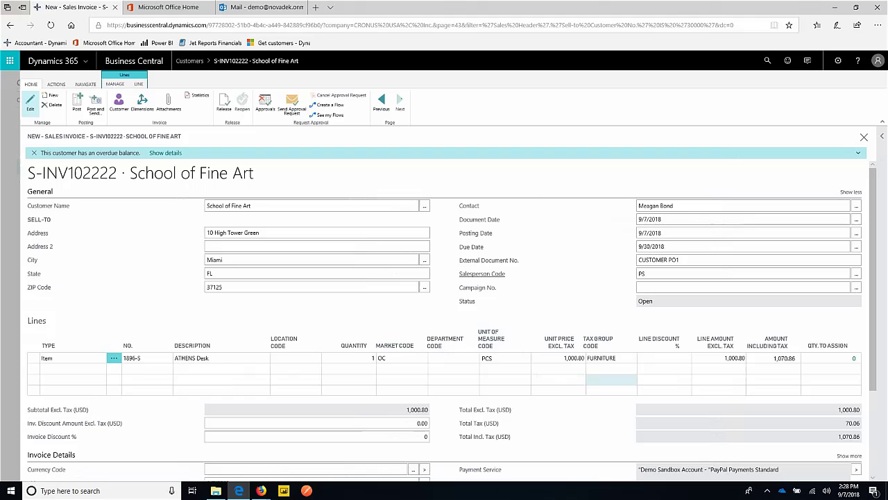
mouse_move(292, 104)
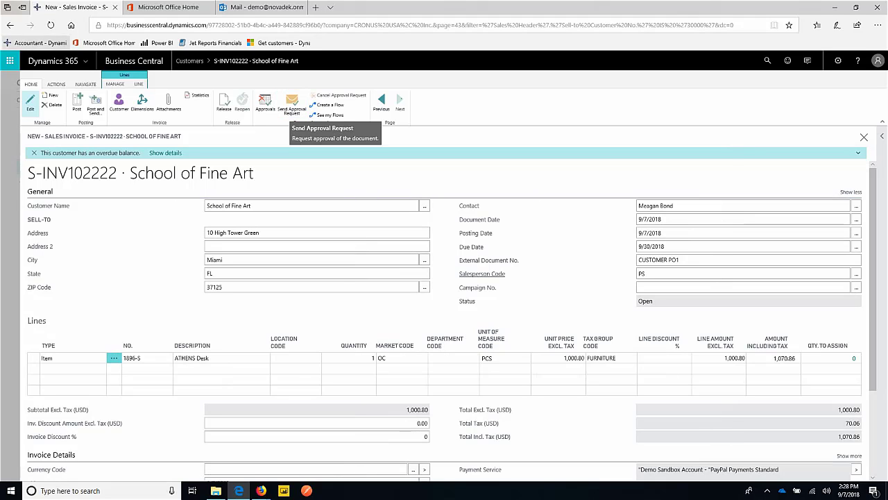
mouse_move(94, 104)
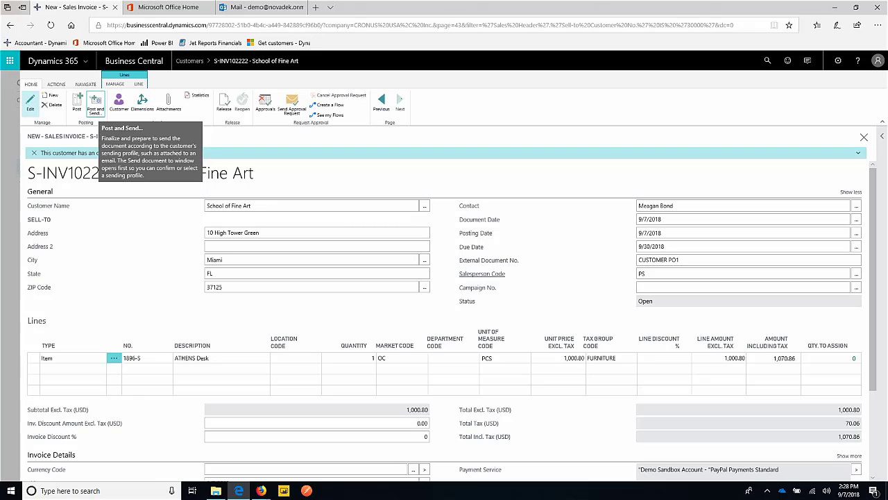
- Post and send invoice S-INV102222 as a Disk (PDF) document, confirming with Yes
click(95, 106)
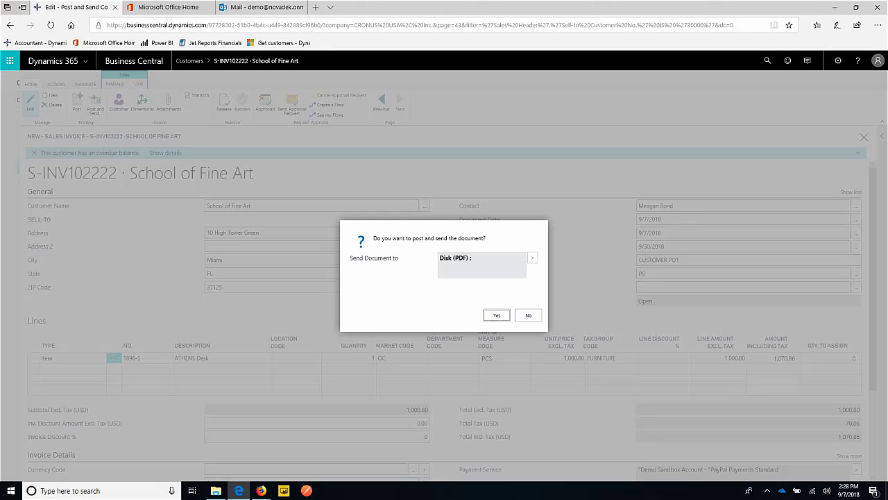
click(496, 313)
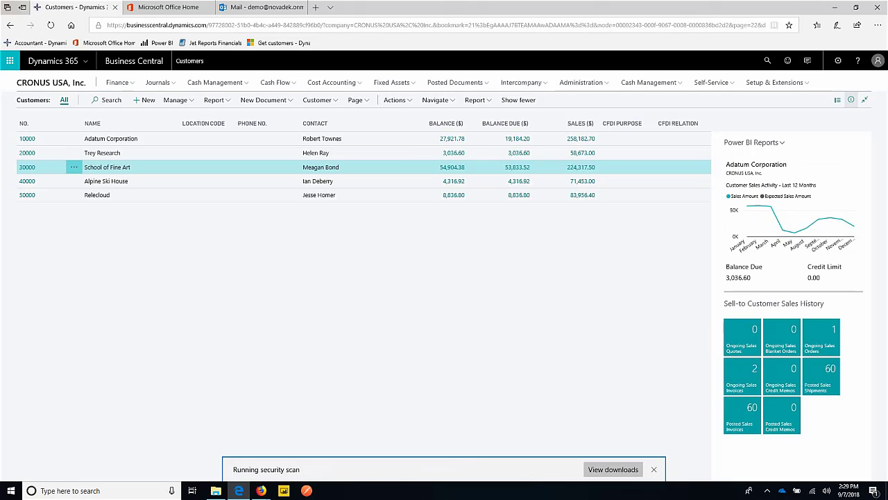
- Reselect School of Fine Art to refresh its details, then switch to the Outlook mail inbox
click(109, 166)
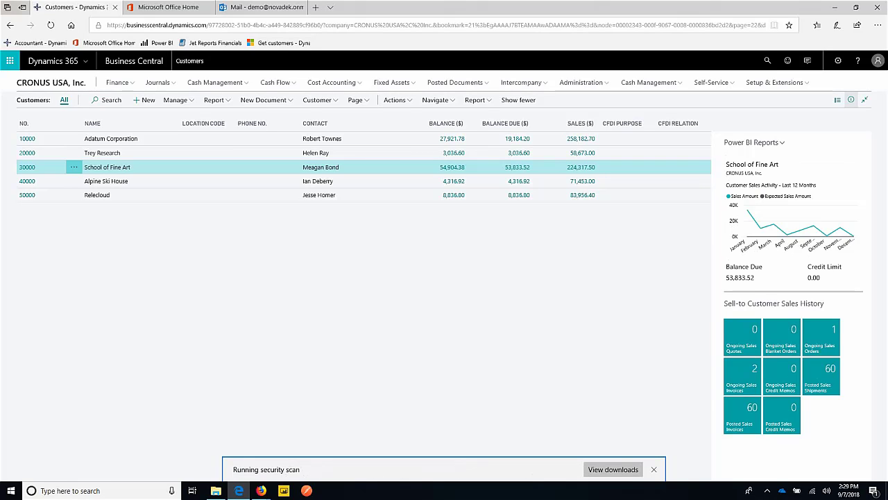
click(652, 469)
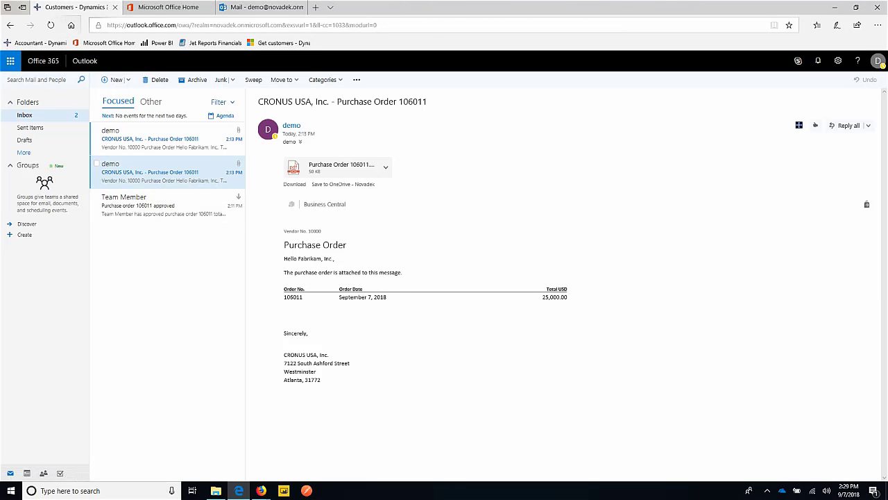
- Return from Outlook to the Business Central Customers browser tab
click(70, 7)
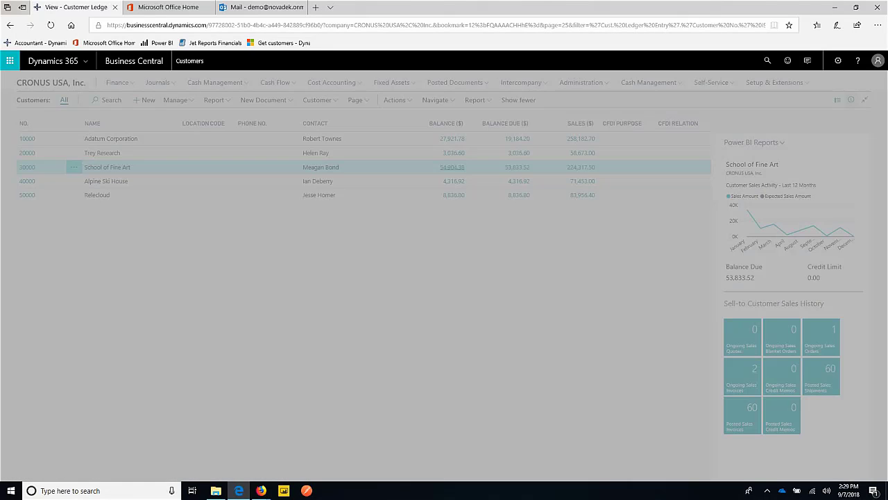
- Sort School of Fine Art's ledger entries oldest first and open posted invoice PS-INV103170
click(453, 167)
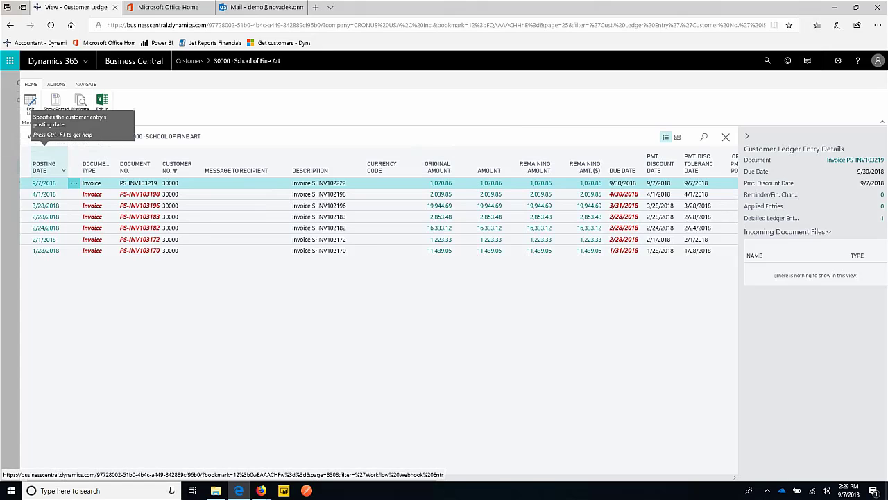
click(44, 167)
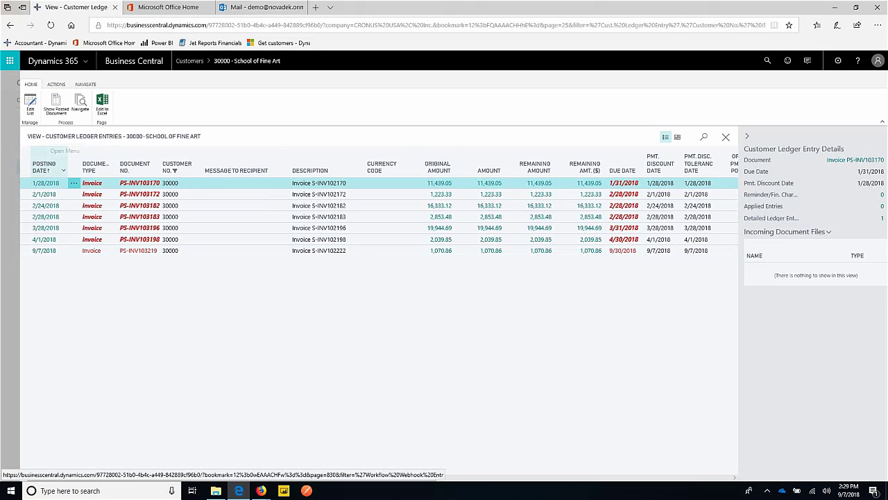
click(64, 170)
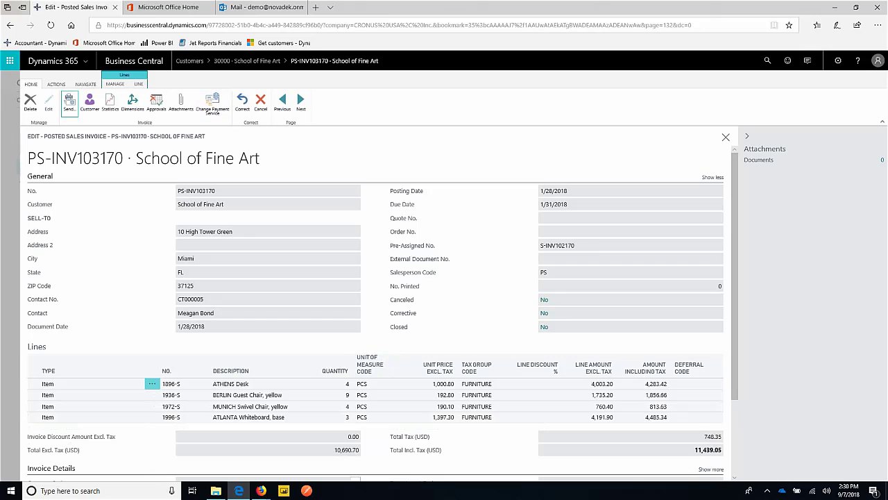
- Choose to send invoice PS-INV103170 by email with Yes (Prompt for Settings)
click(70, 100)
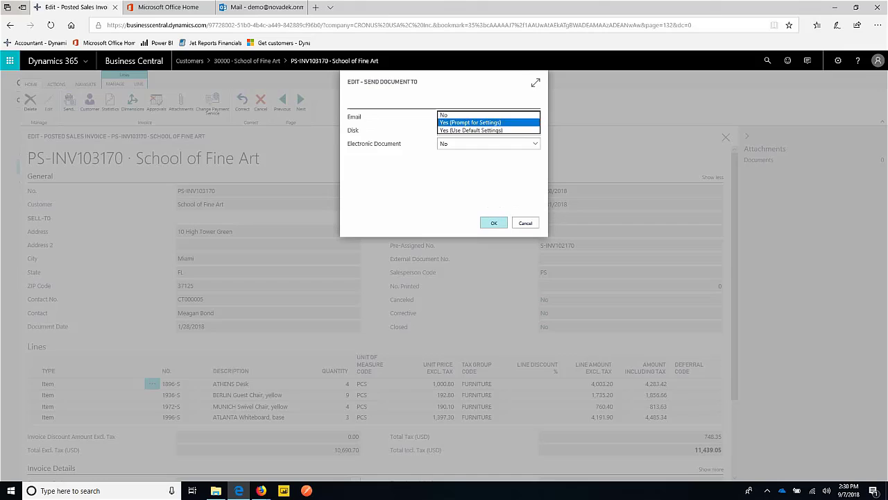
click(471, 122)
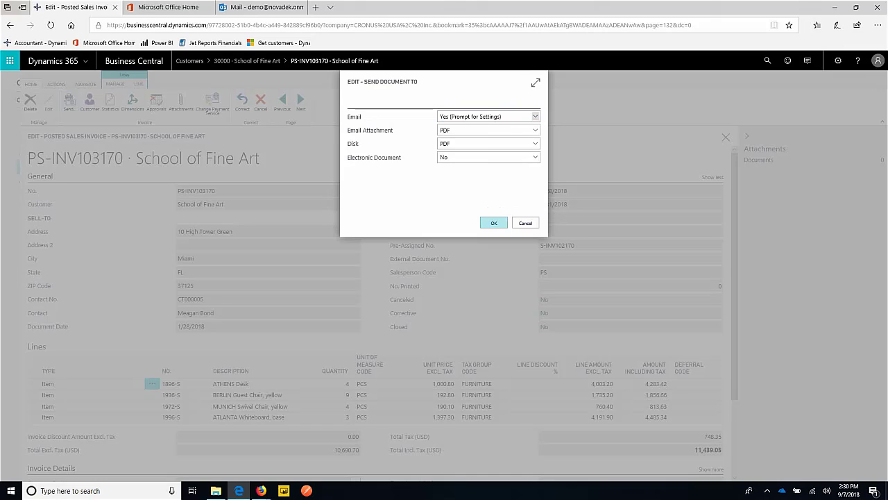
click(494, 222)
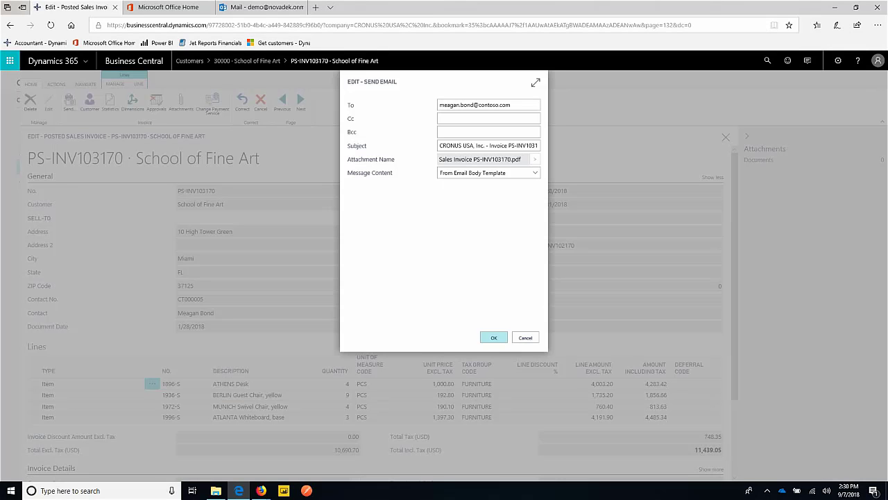
click(488, 106)
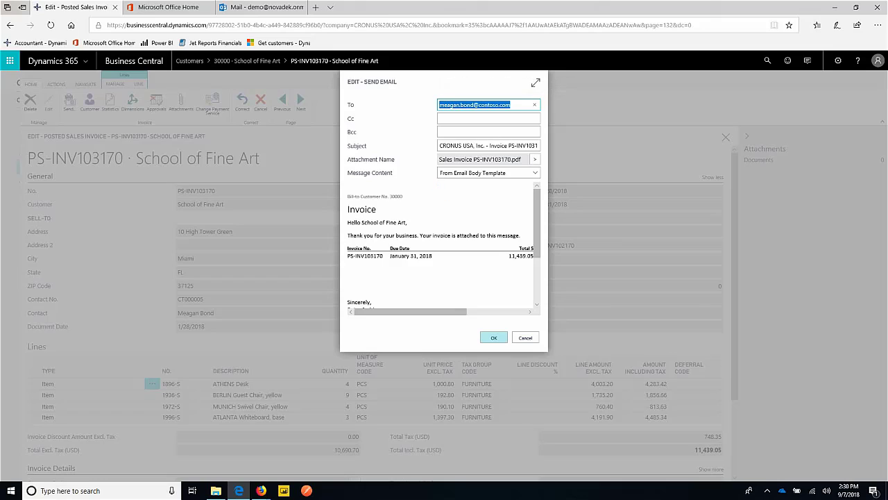
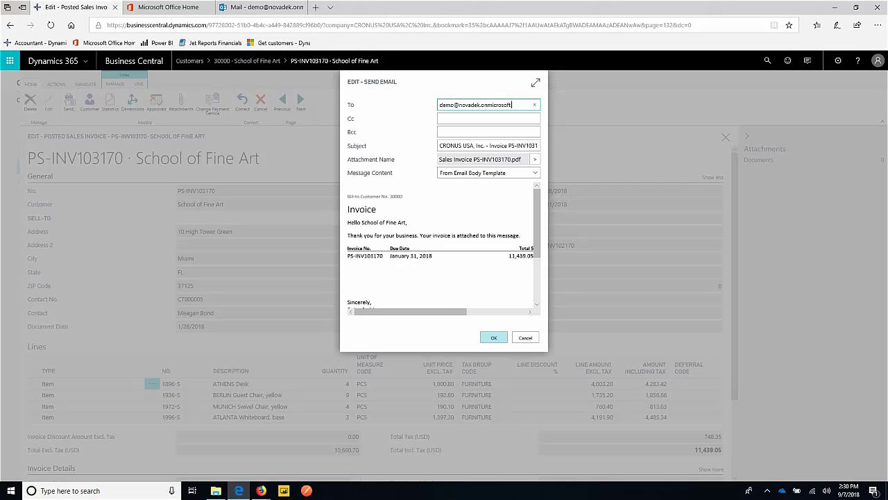
click(488, 118)
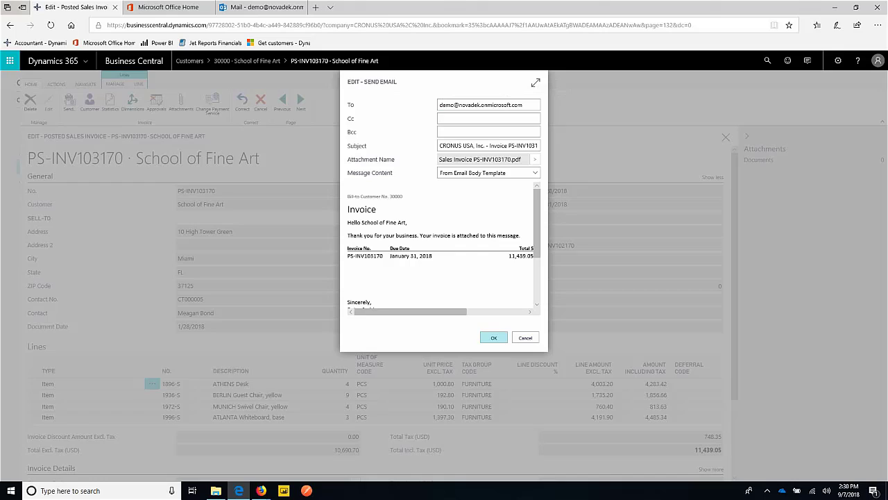
click(525, 337)
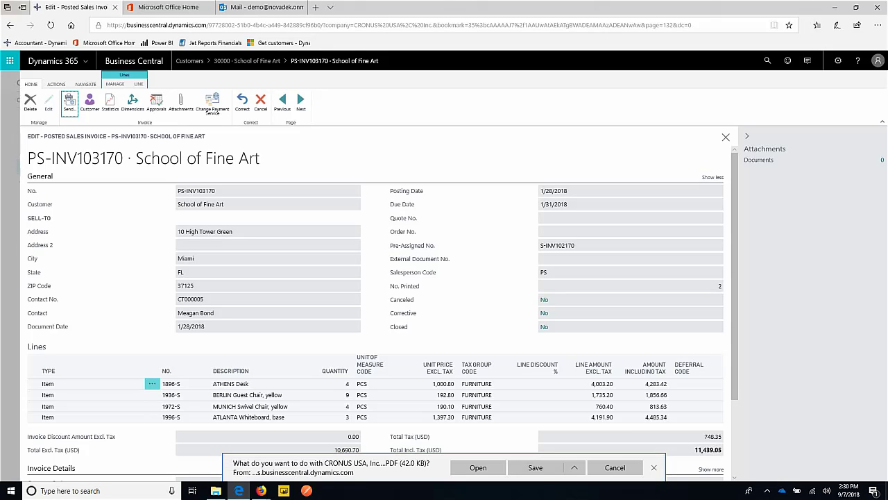
- Dismiss the invoice PDF download prompt
click(261, 7)
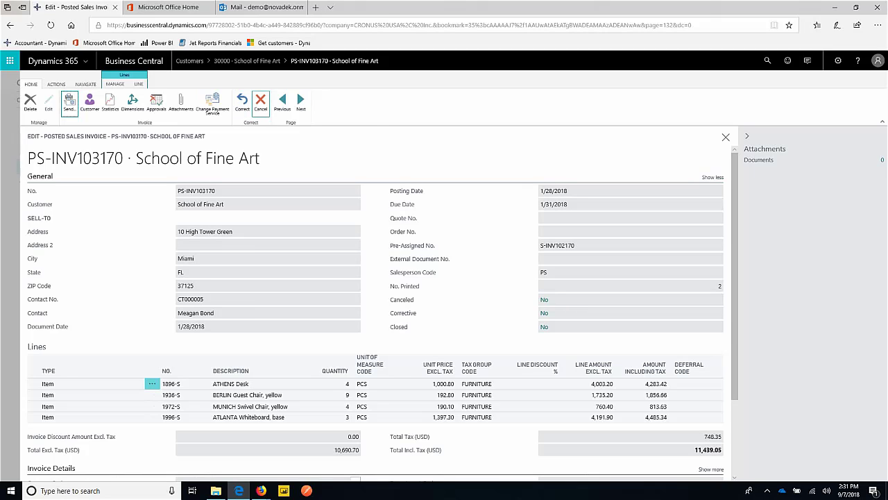
mouse_move(261, 100)
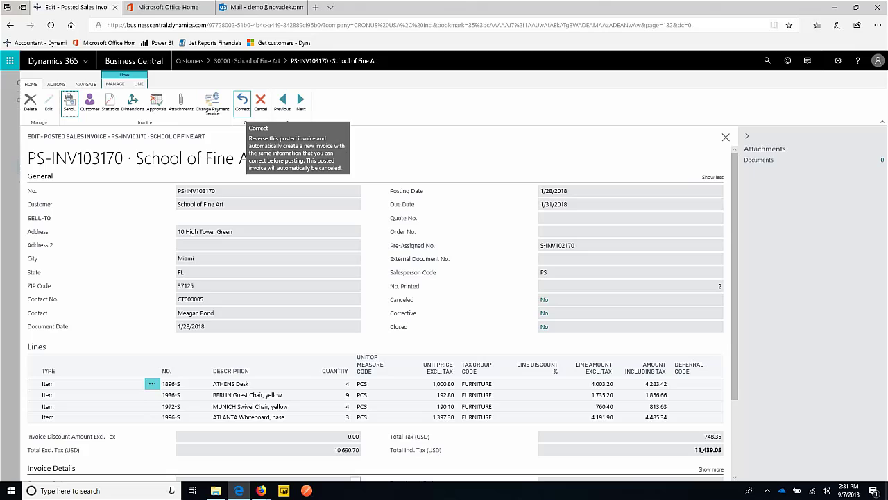
mouse_move(261, 100)
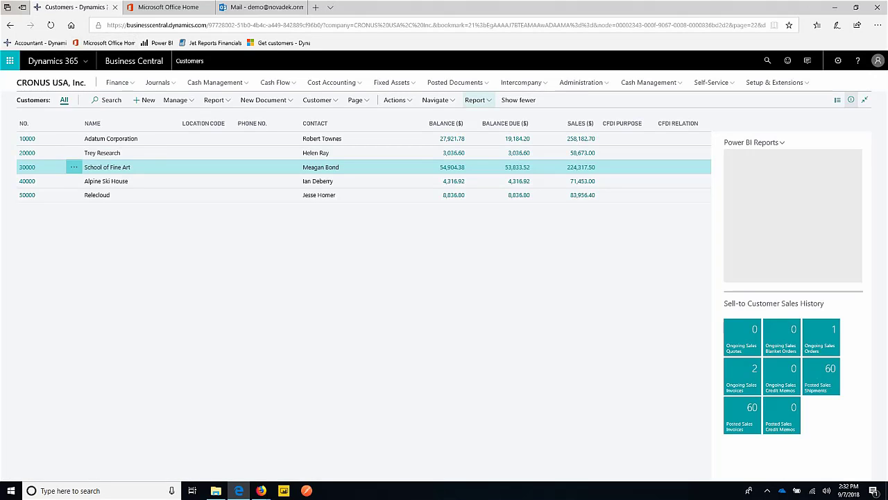
- Run the Aged Accounts Receivable report aged as of 9/30/2018, printed to Excel
click(476, 100)
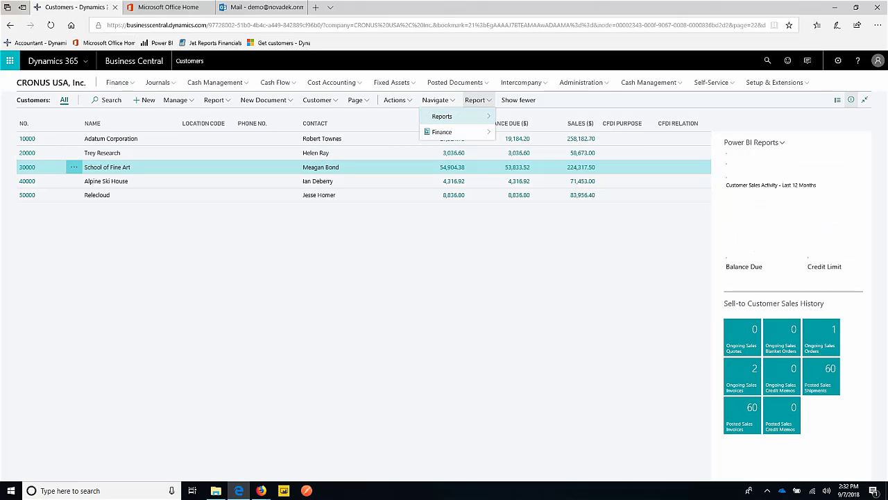
click(441, 132)
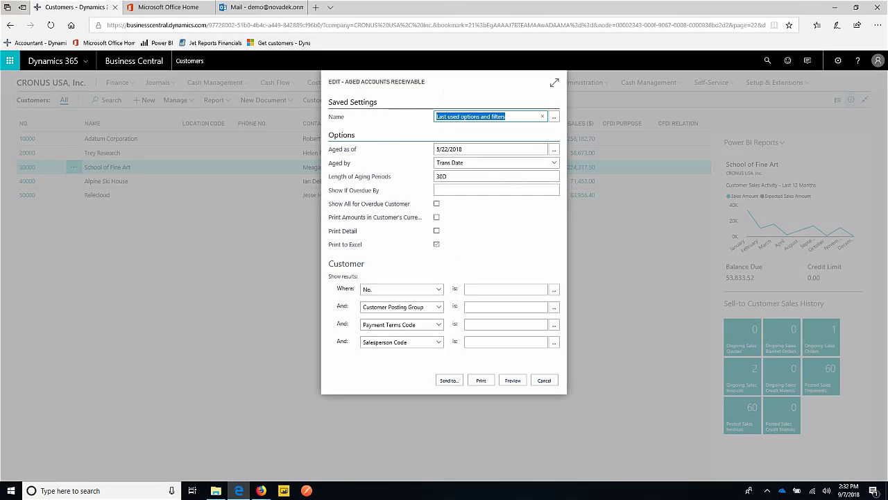
click(493, 149)
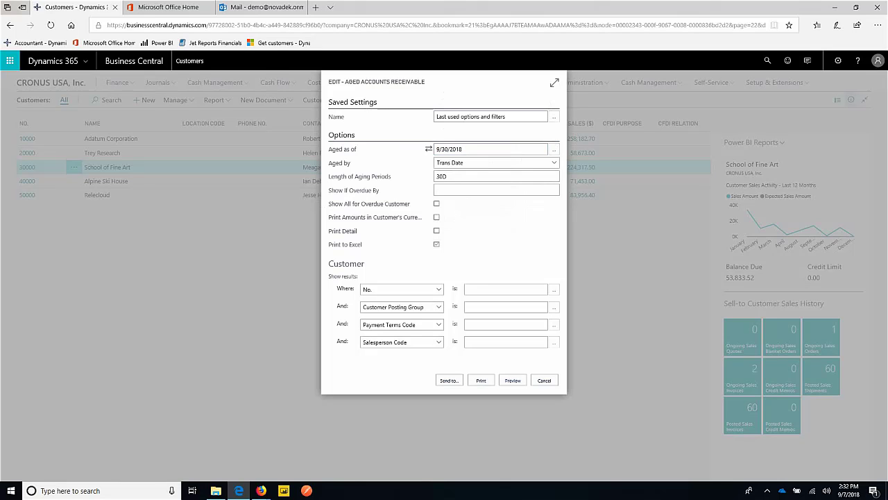
click(480, 380)
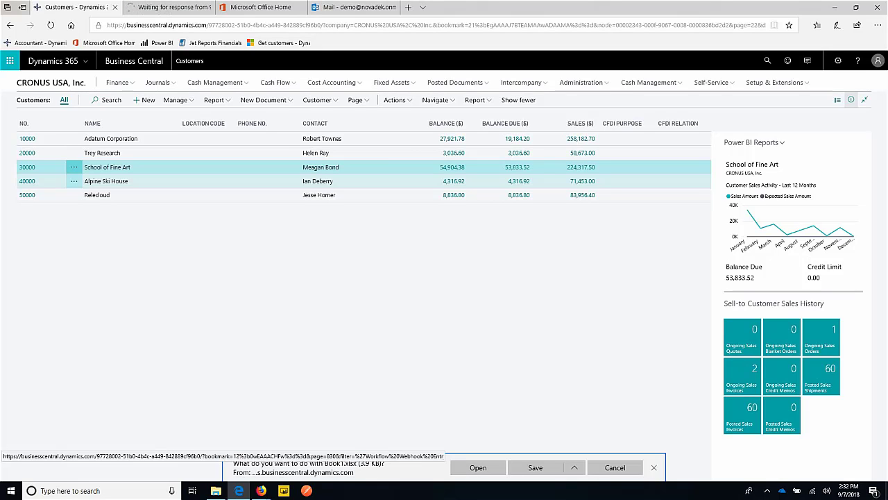
- Open the downloaded aged receivables .xlsx workbook in Excel
click(477, 467)
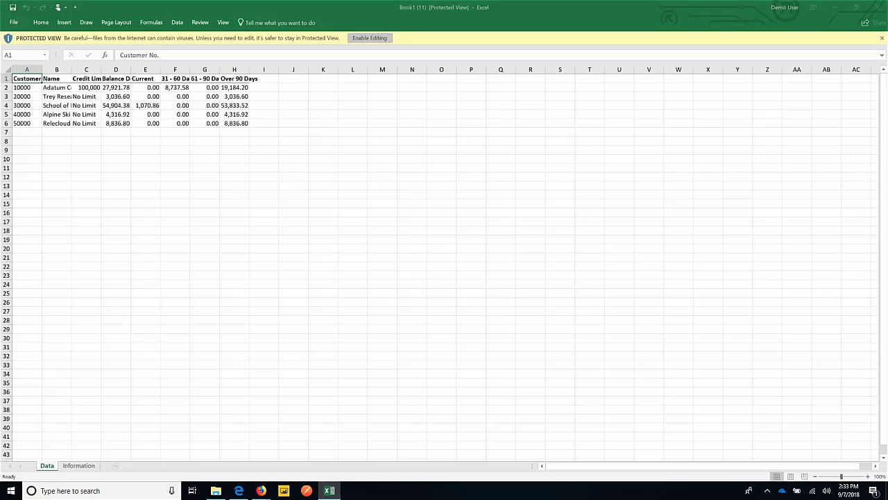
- Enable editing in the workbook and inspect the over-90-days amount in H3 and balance due in D2
click(369, 37)
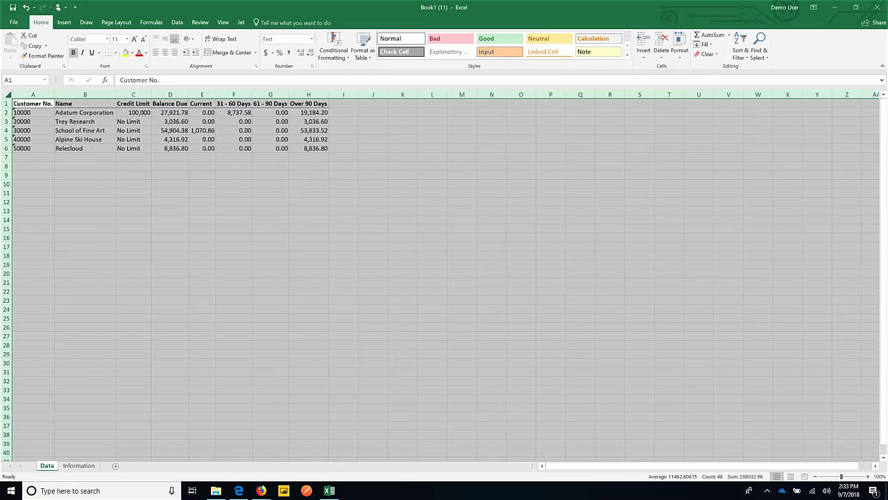
click(308, 120)
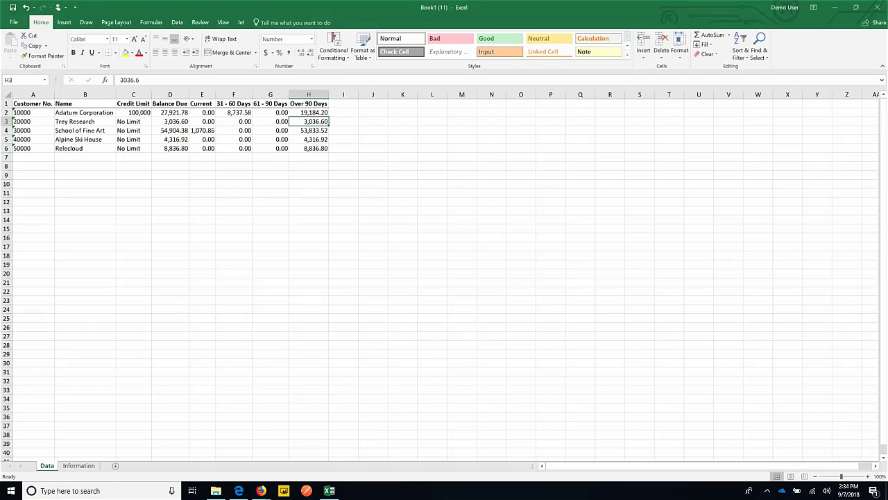
click(169, 112)
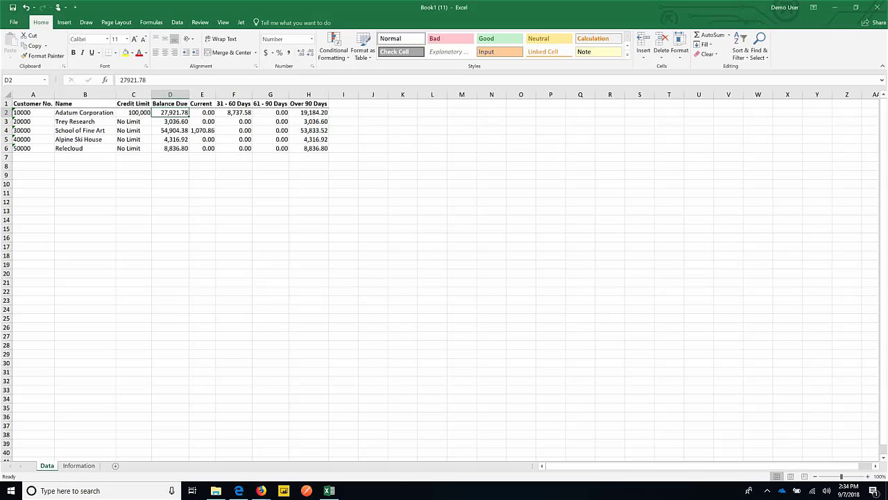